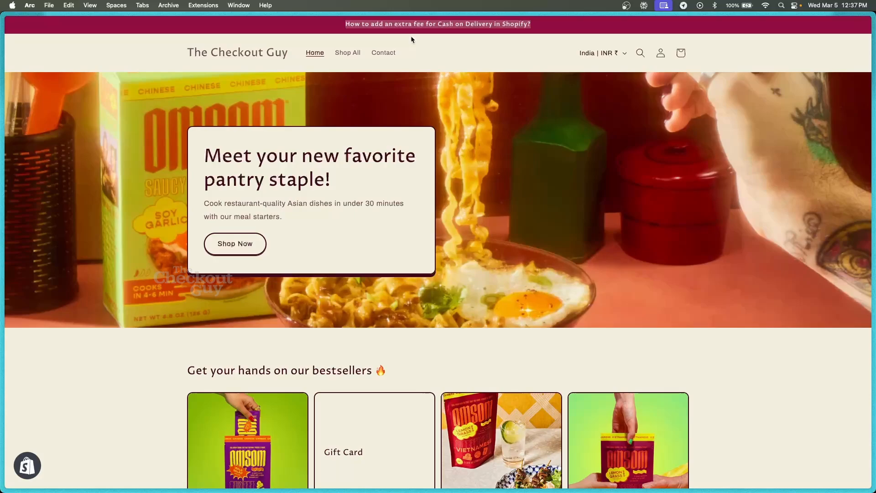
Bring up the Nex: Advanced Cash on Delivery app listing in the App Store
{"action": "left_click", "coordinate": [437, 23]}
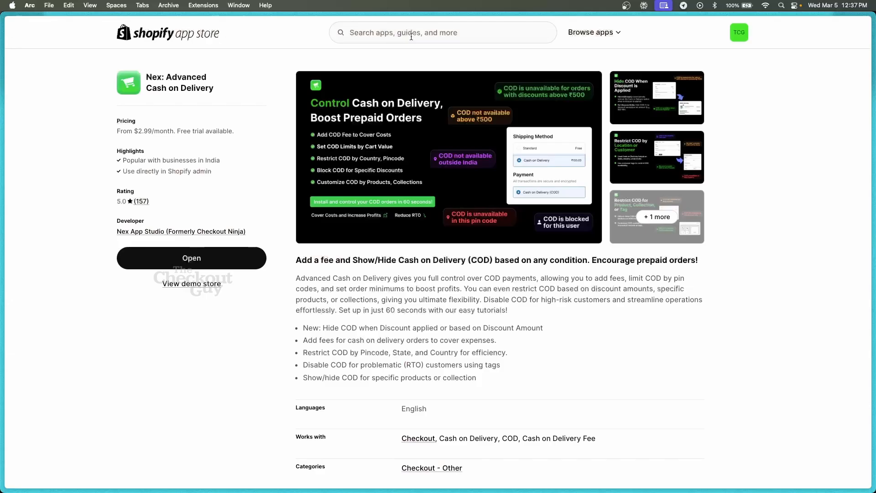
{"action": "mouse_move", "coordinate": [275, 135]}
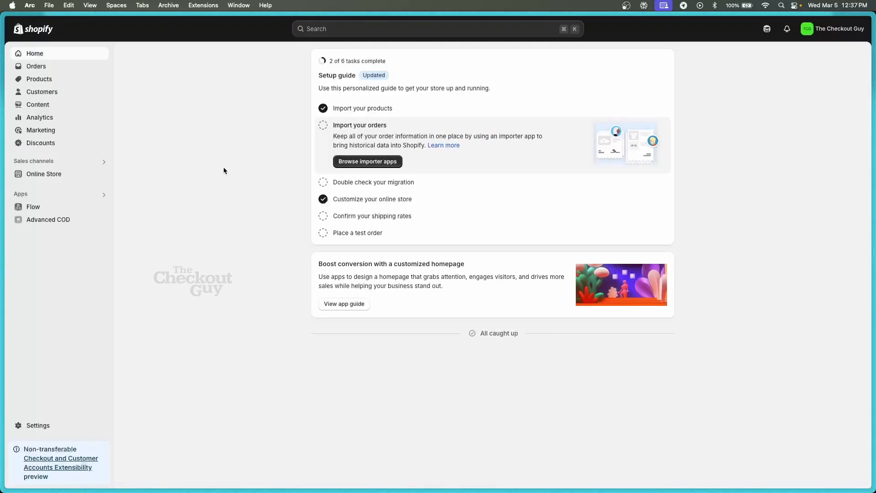
From the Advanced COD app, start Add COD Fee setup and go to shipping settings
{"action": "left_click", "coordinate": [48, 219]}
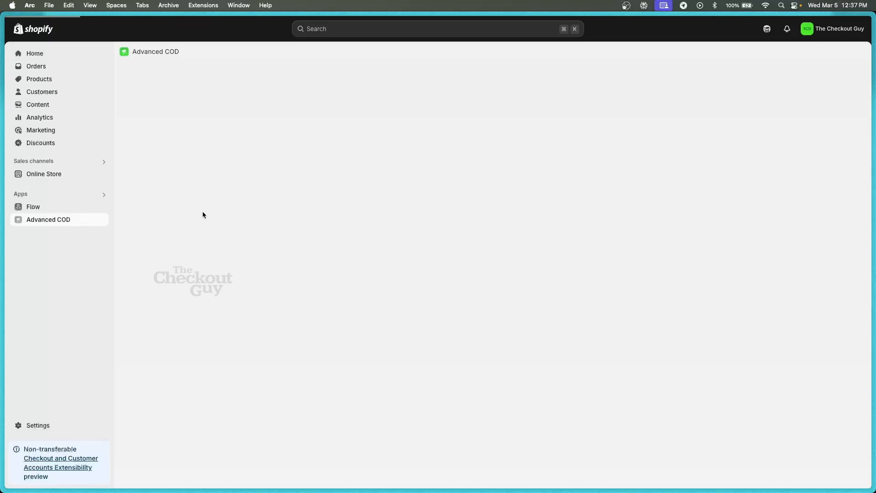
{"action": "left_click", "coordinate": [49, 220]}
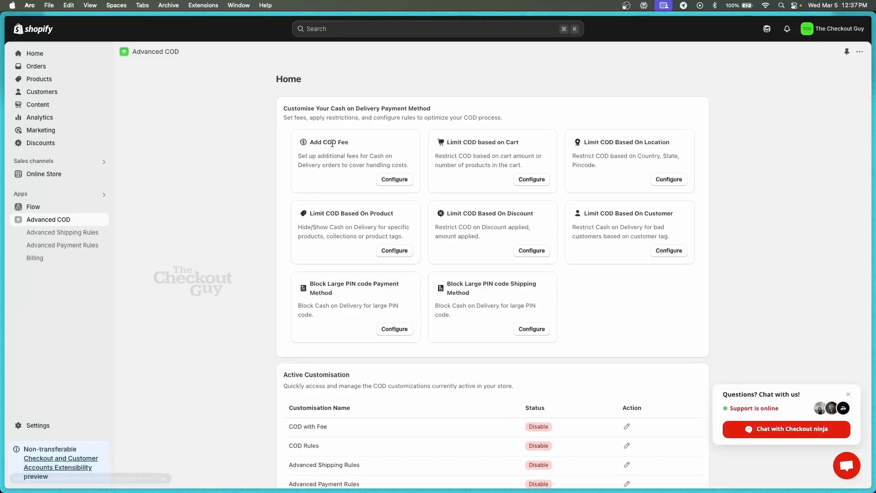
{"action": "left_click", "coordinate": [394, 178]}
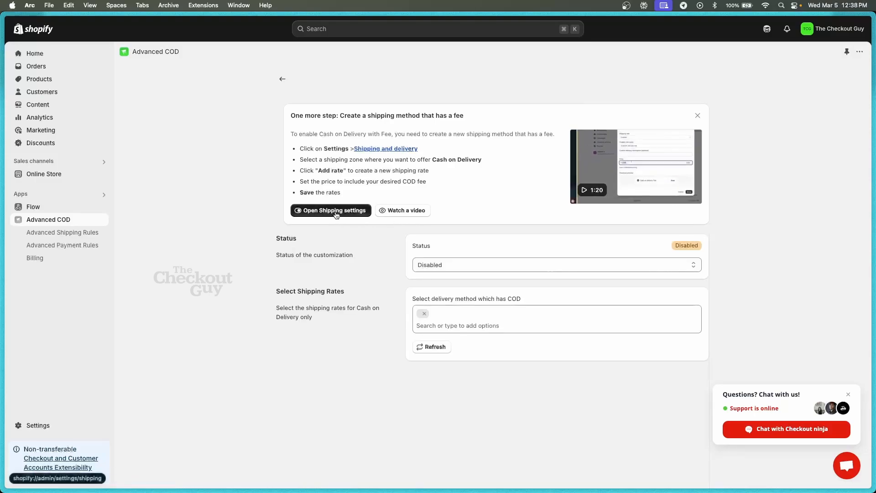
{"action": "mouse_move", "coordinate": [385, 282]}
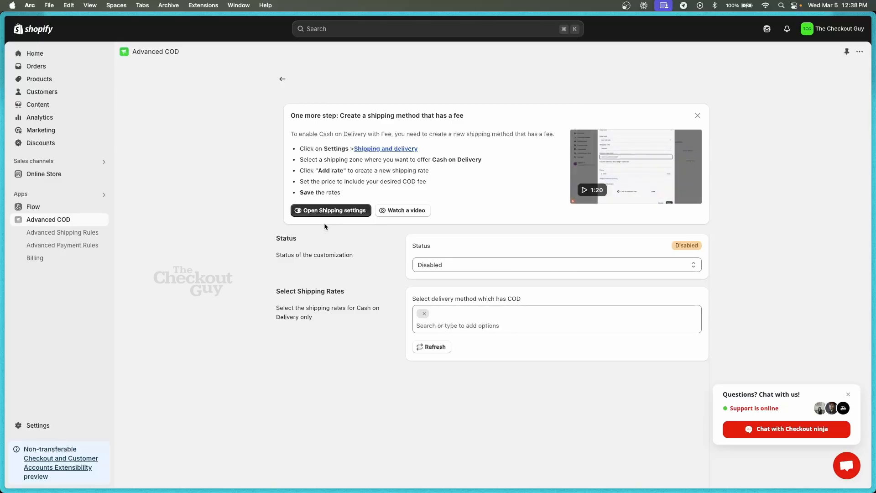
{"action": "left_click", "coordinate": [331, 210]}
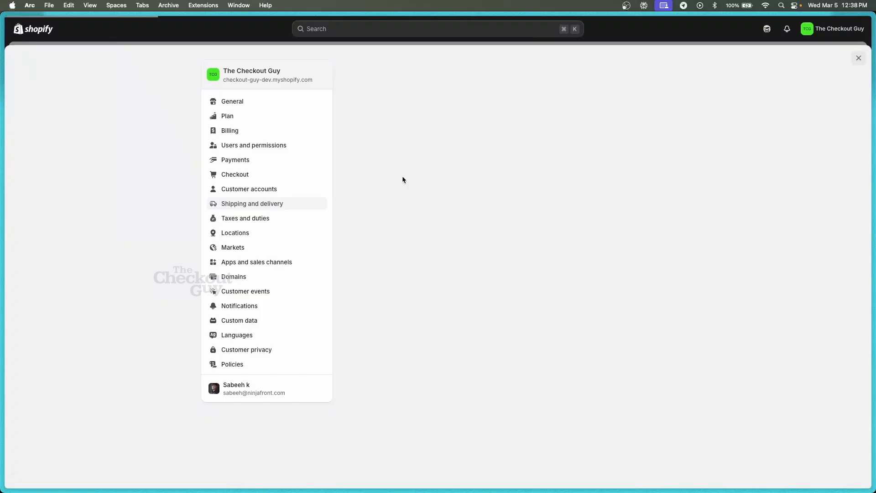
In Shipping and delivery, start a new rate under the Domestic India zone
{"action": "left_click", "coordinate": [252, 204]}
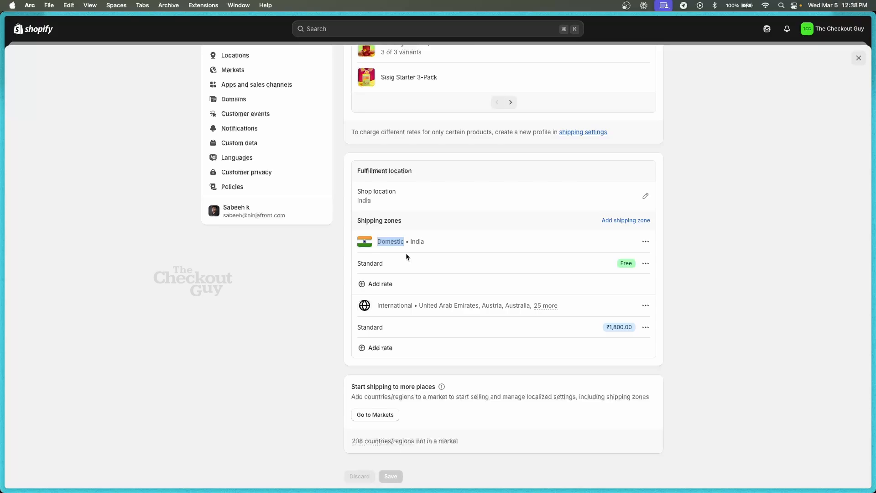
{"action": "mouse_move", "coordinate": [410, 321]}
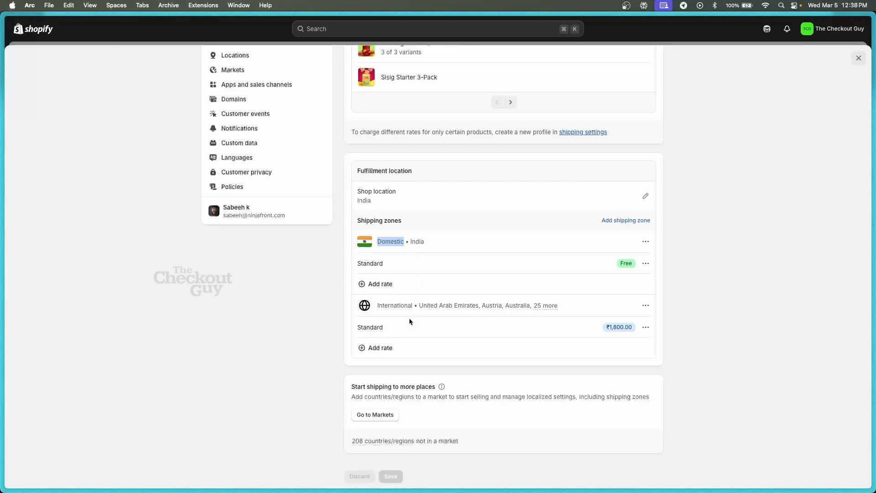
{"action": "mouse_move", "coordinate": [416, 346]}
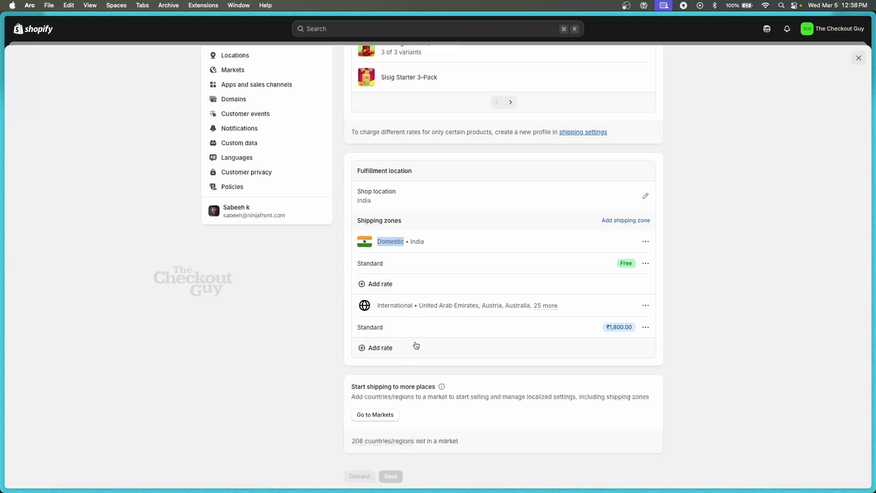
{"action": "mouse_move", "coordinate": [416, 326]}
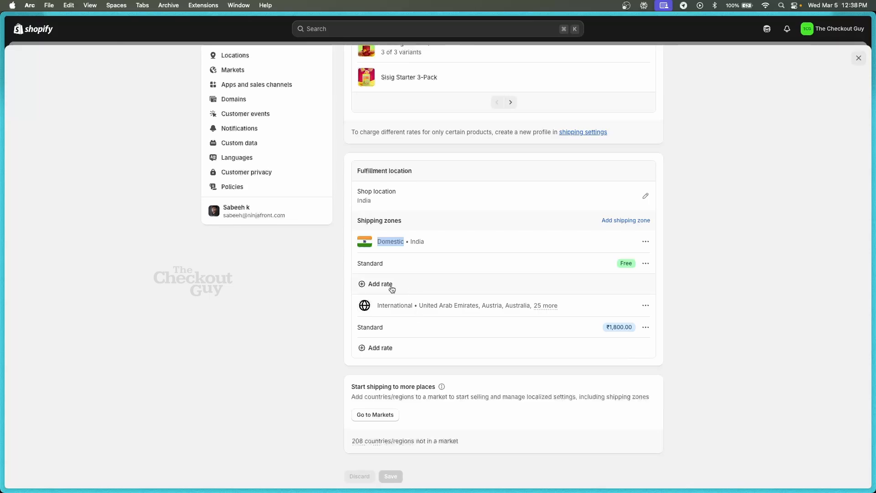
{"action": "left_click", "coordinate": [379, 284]}
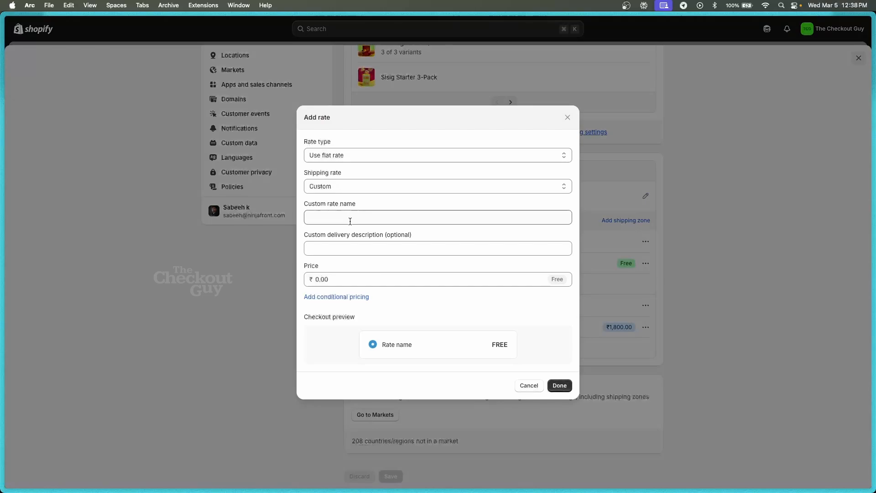
Create a custom rate named 'COD Fee' priced ₹50 and add it to the zone
{"action": "left_click", "coordinate": [437, 217]}
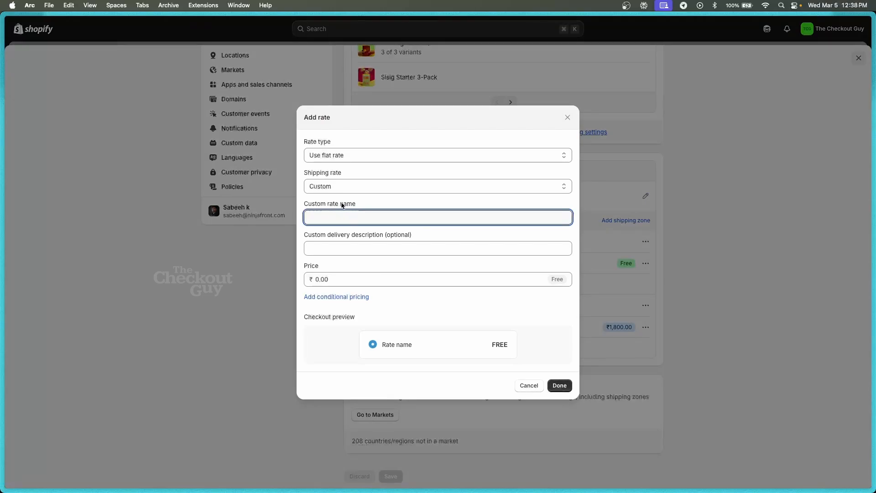
{"action": "type", "text": "COD F"}
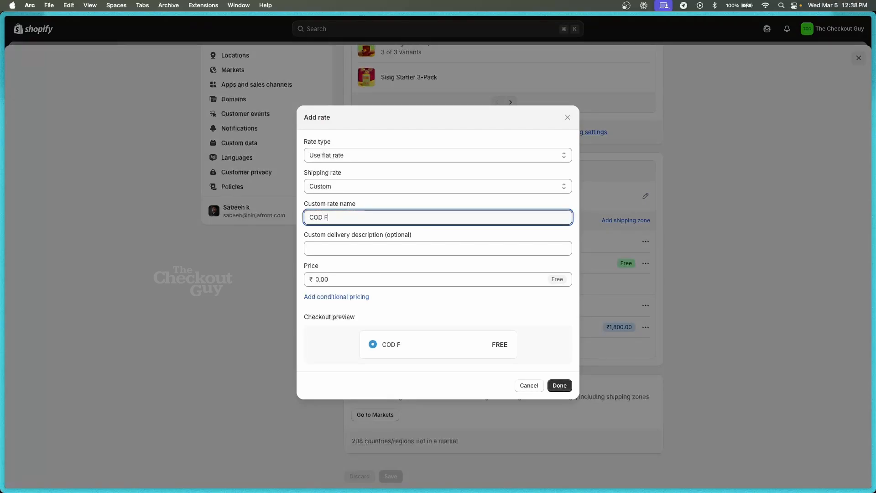
{"action": "type", "text": "ee"}
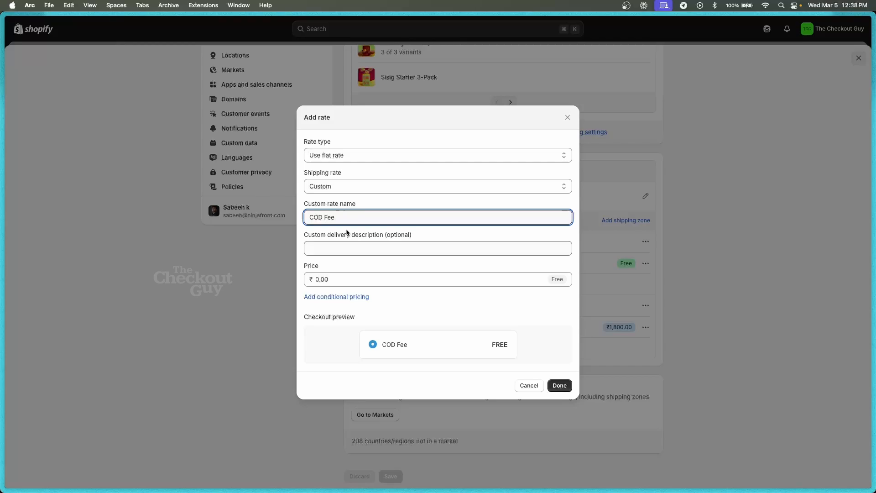
{"action": "mouse_move", "coordinate": [346, 252]}
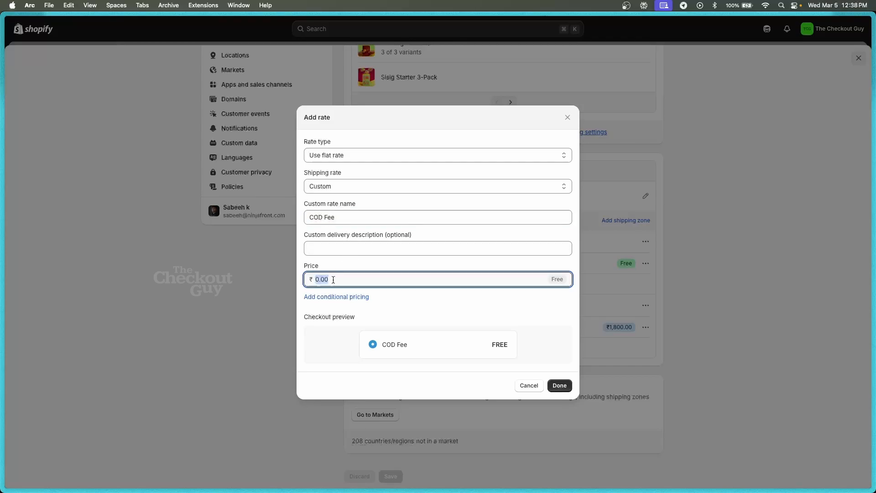
{"action": "type", "text": "50"}
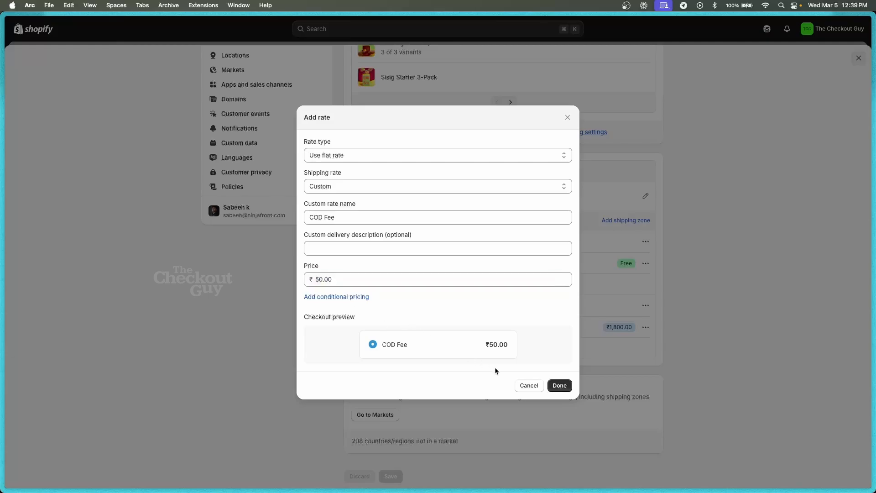
{"action": "left_click", "coordinate": [559, 385]}
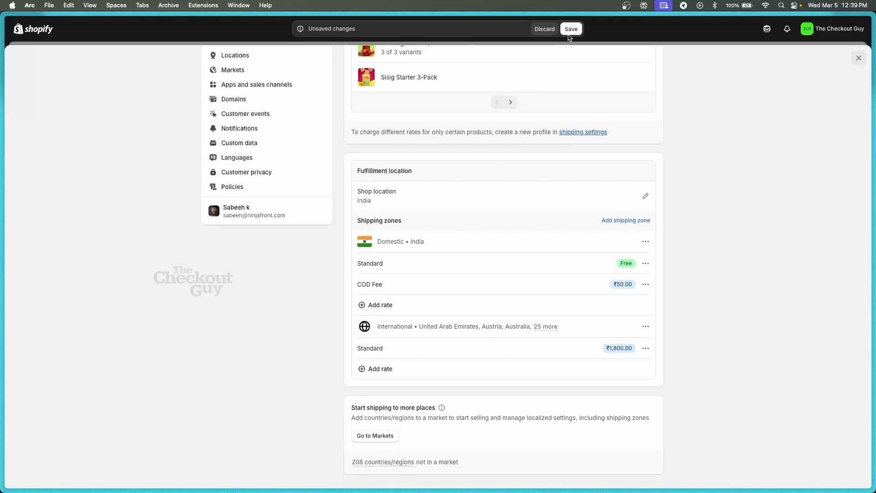
Save the shipping profile and return to the Advanced COD app page
{"action": "left_click", "coordinate": [570, 28]}
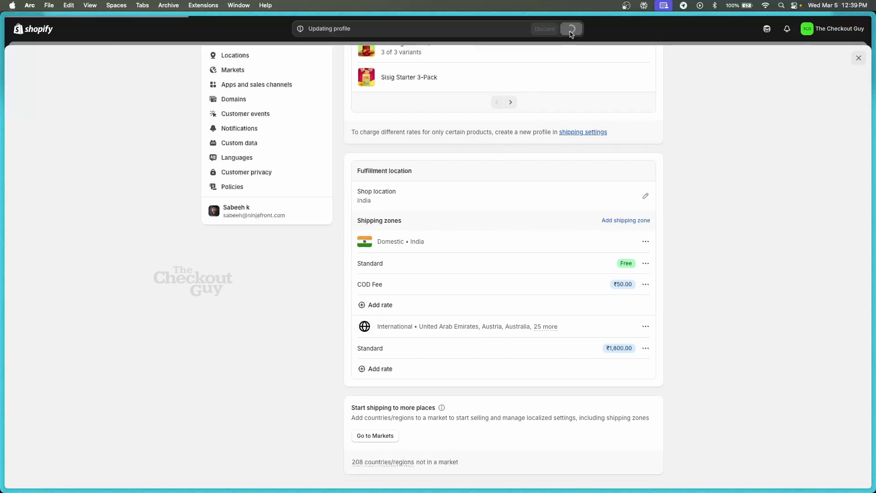
{"action": "left_click", "coordinate": [571, 29]}
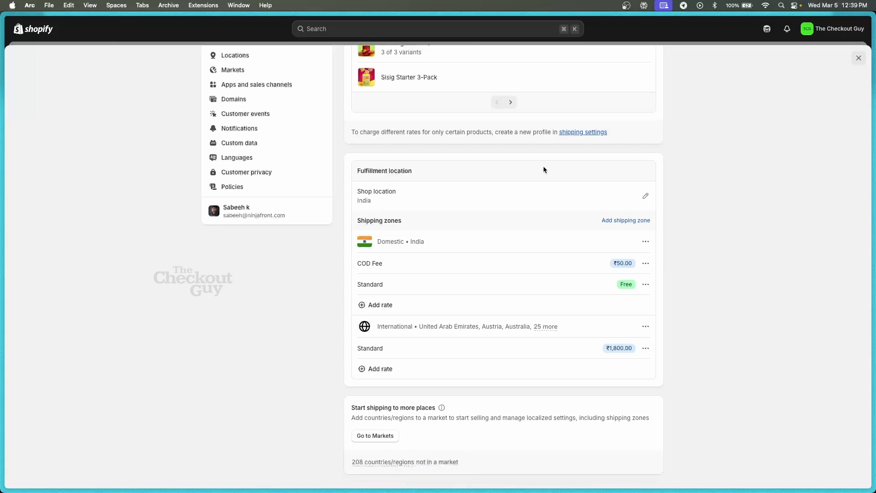
{"action": "left_click", "coordinate": [49, 220]}
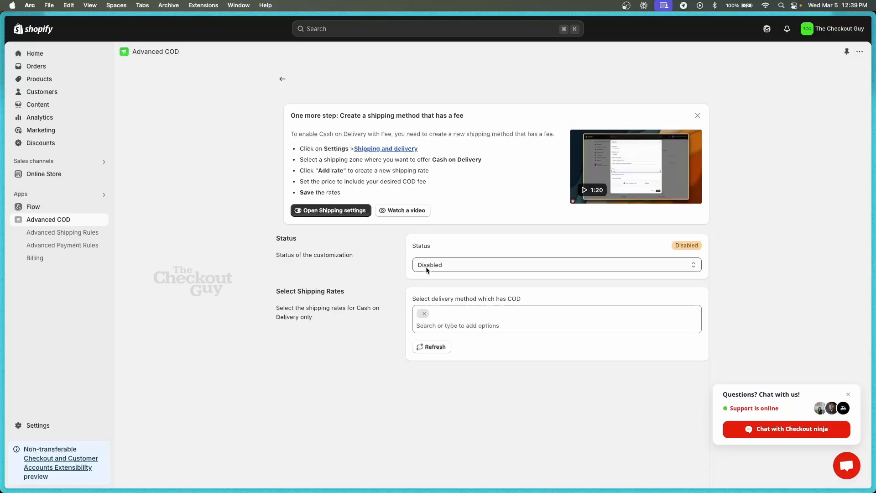
Set Status to Enabled and tick COD Fee as the linked delivery method
{"action": "left_click", "coordinate": [556, 265]}
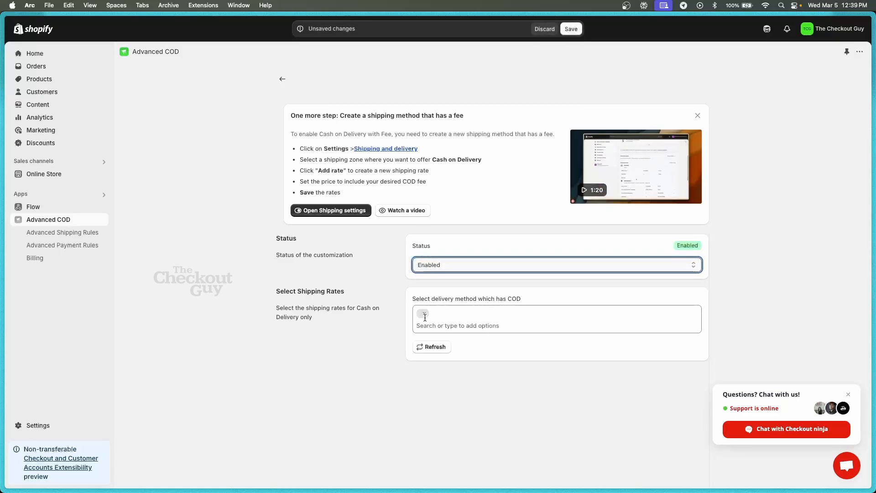
{"action": "left_click", "coordinate": [556, 320]}
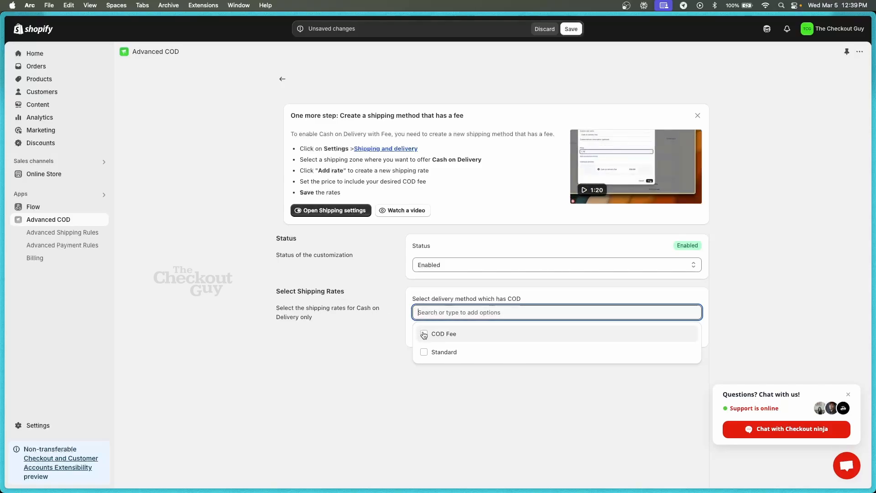
{"action": "left_click", "coordinate": [444, 334]}
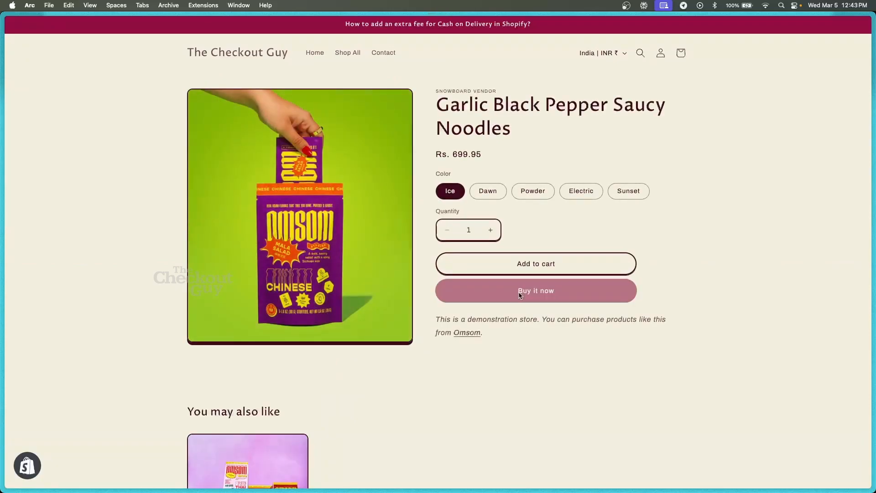
Buy the noodles now and select Cash on Delivery (COD) as payment
{"action": "left_click", "coordinate": [535, 291]}
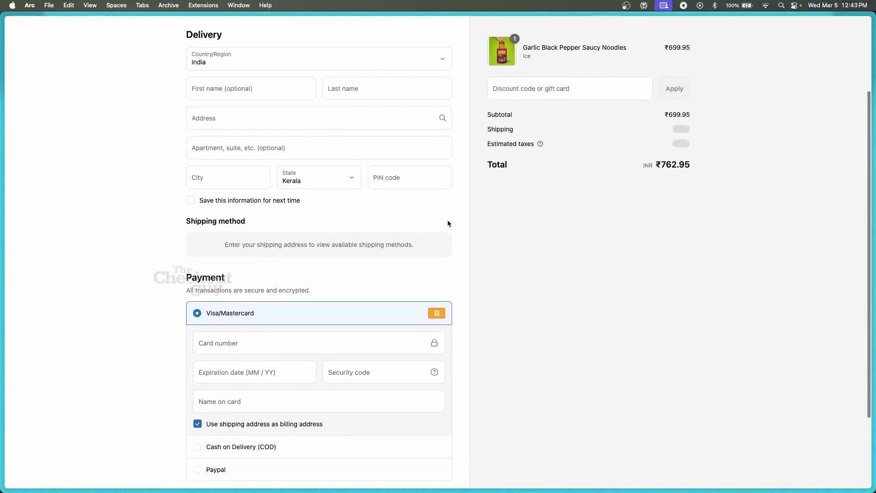
{"action": "scroll", "scroll_direction": "down", "scroll_amount": 3}
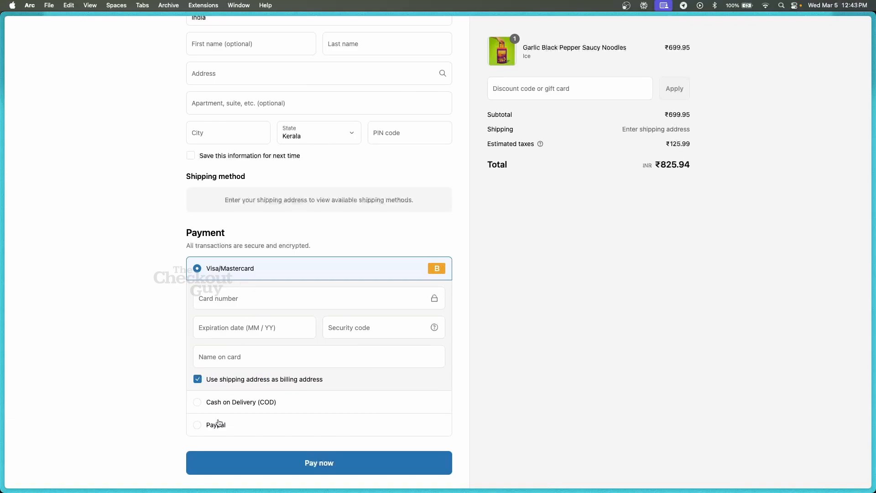
{"action": "left_click", "coordinate": [216, 425]}
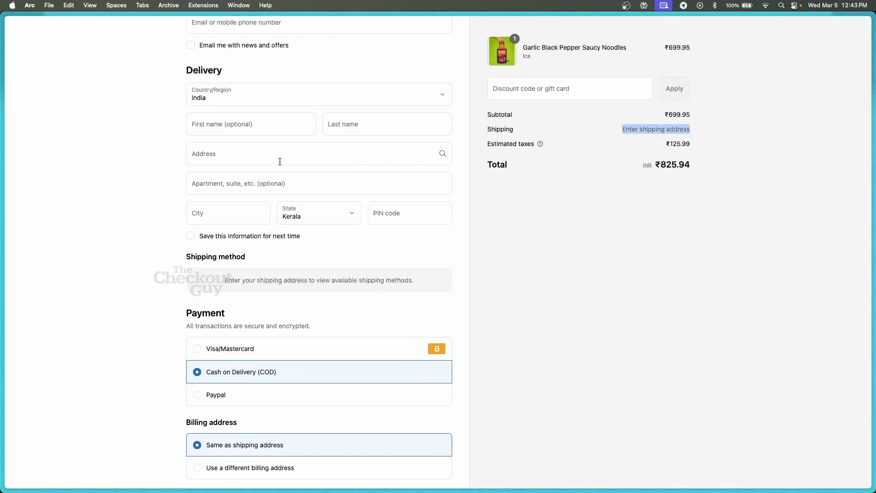
Enter 'test' as the address so Standard and ₹50 COD Fee shipping appear
{"action": "type", "text": "test"}
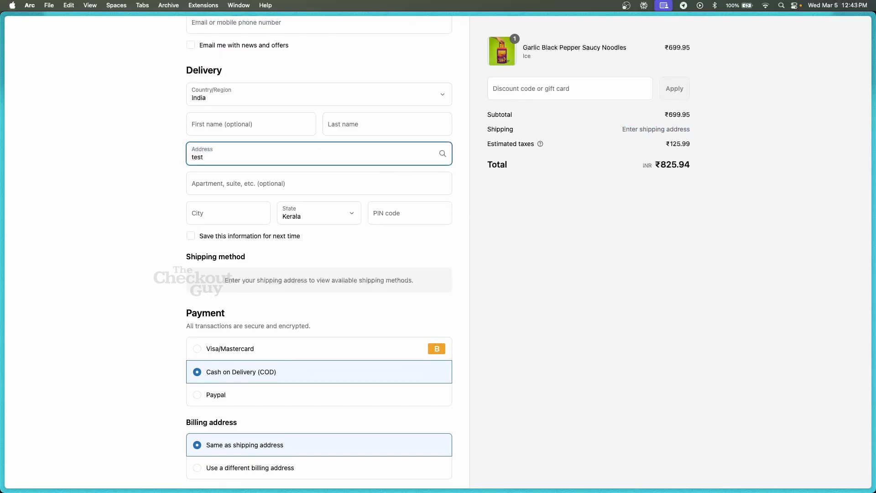
{"action": "mouse_move", "coordinate": [302, 248]}
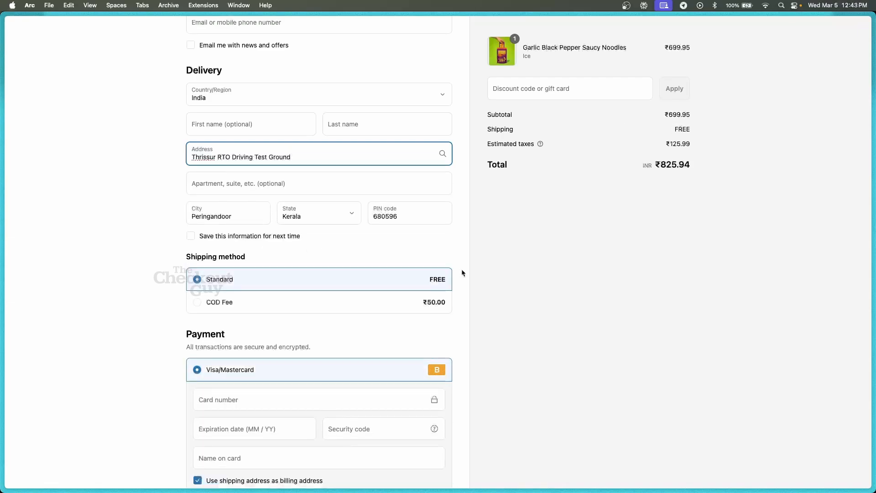
{"action": "scroll", "scroll_direction": "down", "scroll_amount": 3}
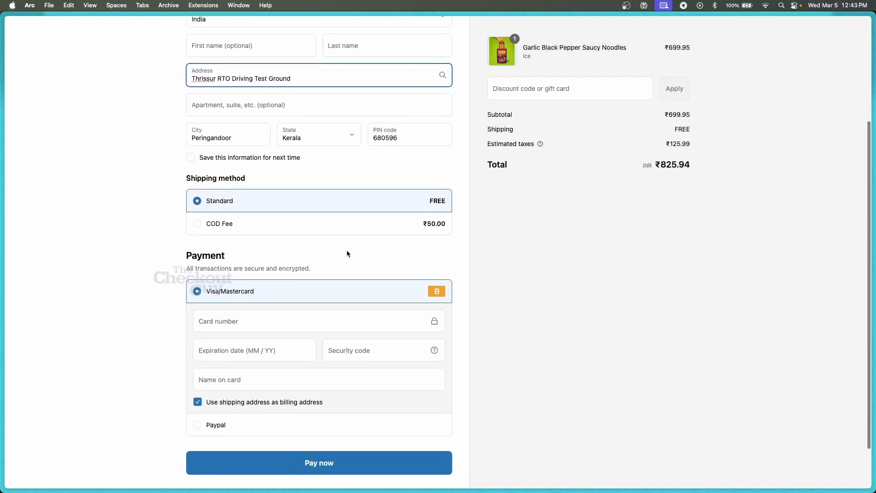
{"action": "scroll", "scroll_direction": "down", "scroll_amount": 3}
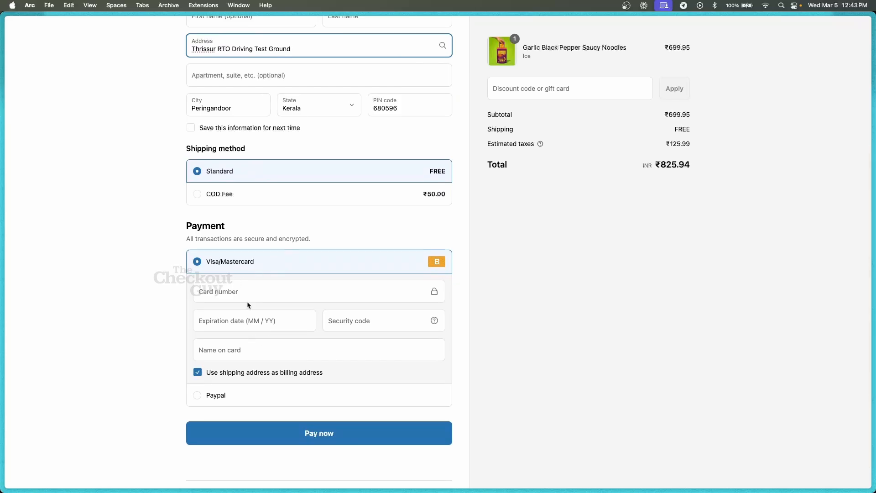
{"action": "mouse_move", "coordinate": [335, 197]}
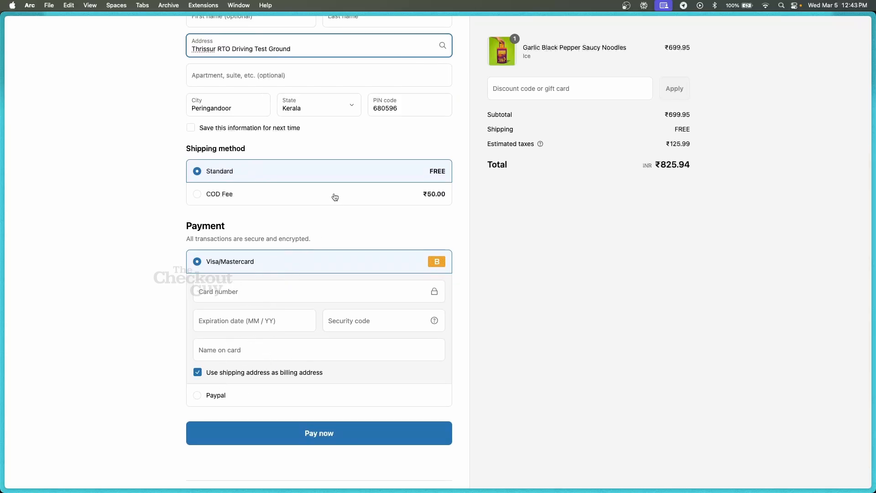
Select the ₹50 COD Fee shipping option, raising the total to ₹875.94
{"action": "left_click", "coordinate": [220, 193]}
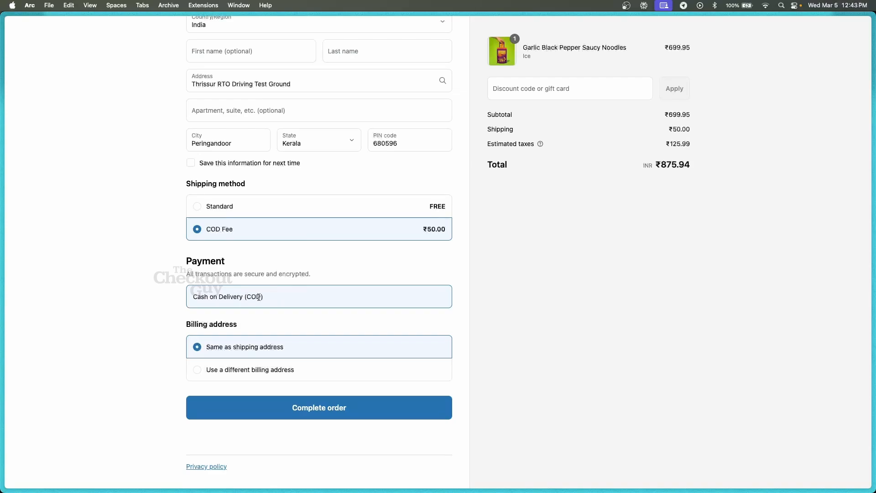
{"action": "mouse_move", "coordinate": [275, 270]}
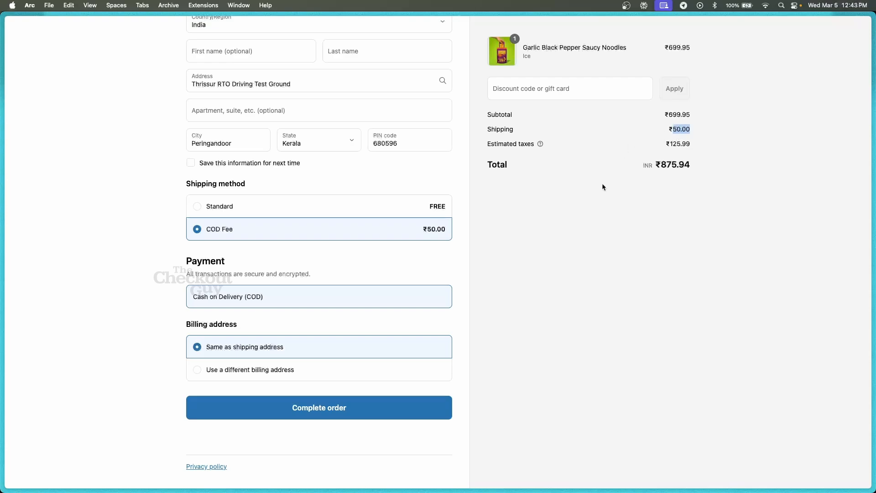
{"action": "mouse_move", "coordinate": [489, 207]}
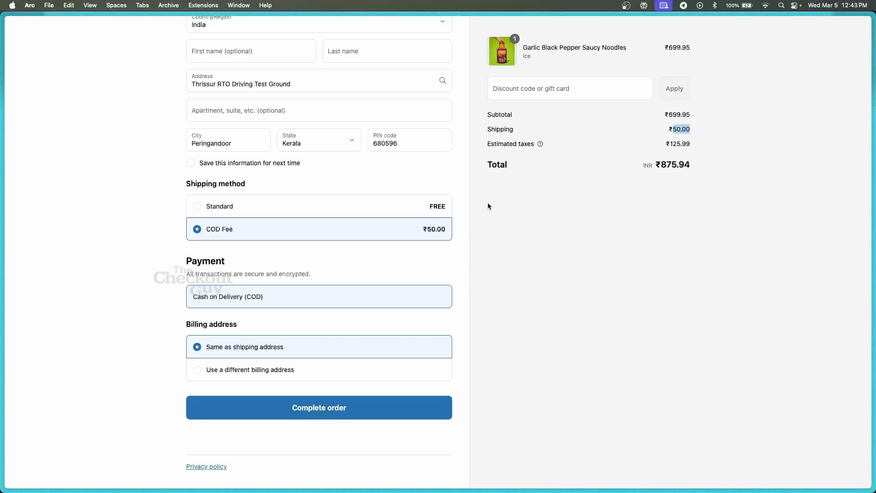
{"action": "mouse_move", "coordinate": [472, 171]}
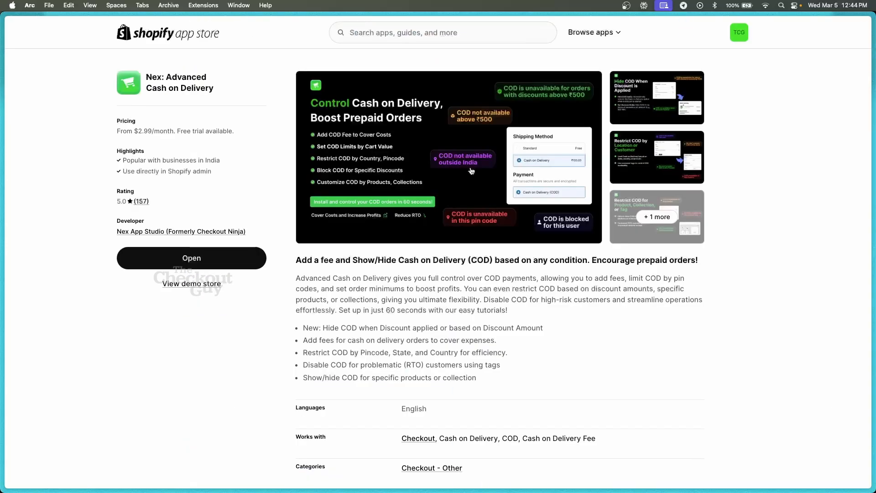
{"action": "mouse_move", "coordinate": [368, 240]}
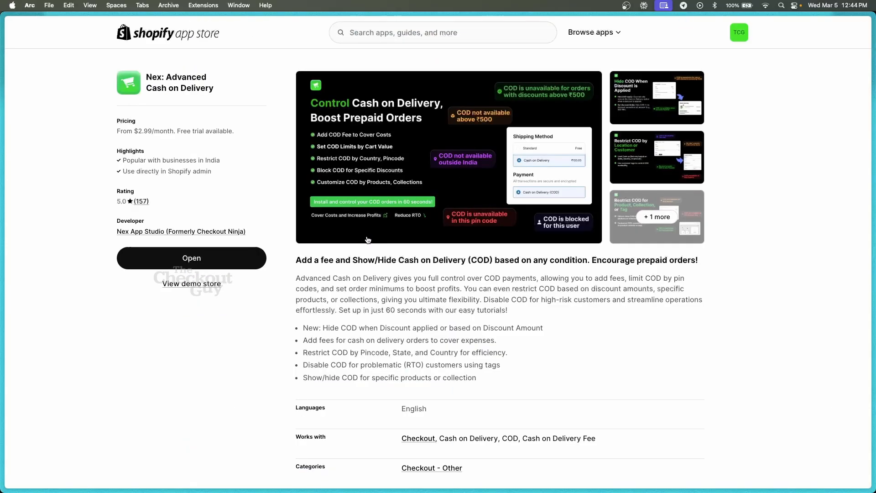